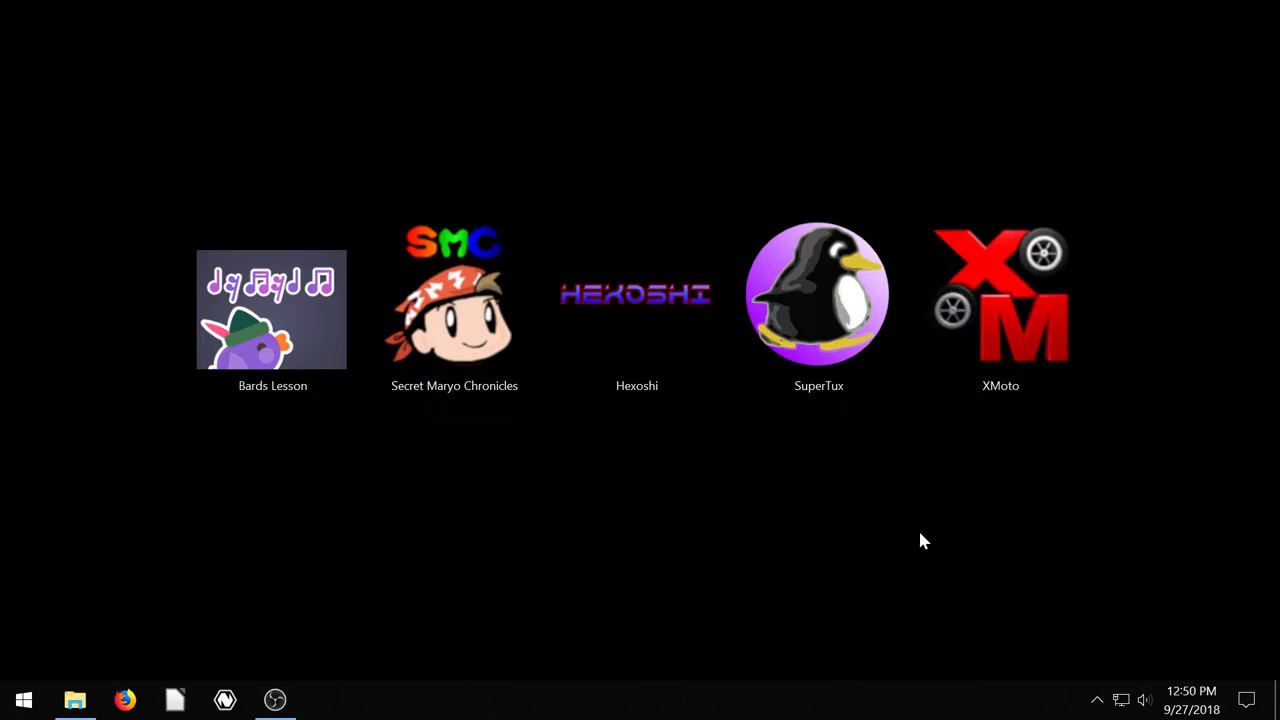
mouse_move(332, 508)
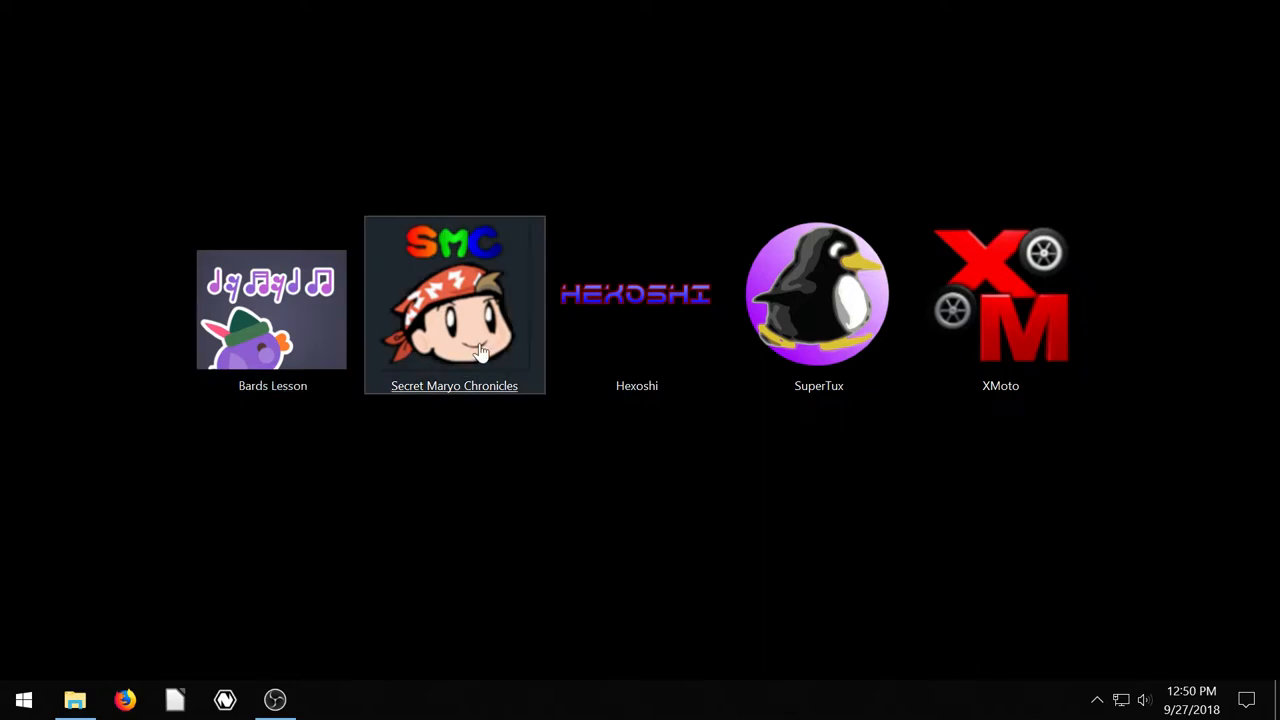
mouse_move(818, 330)
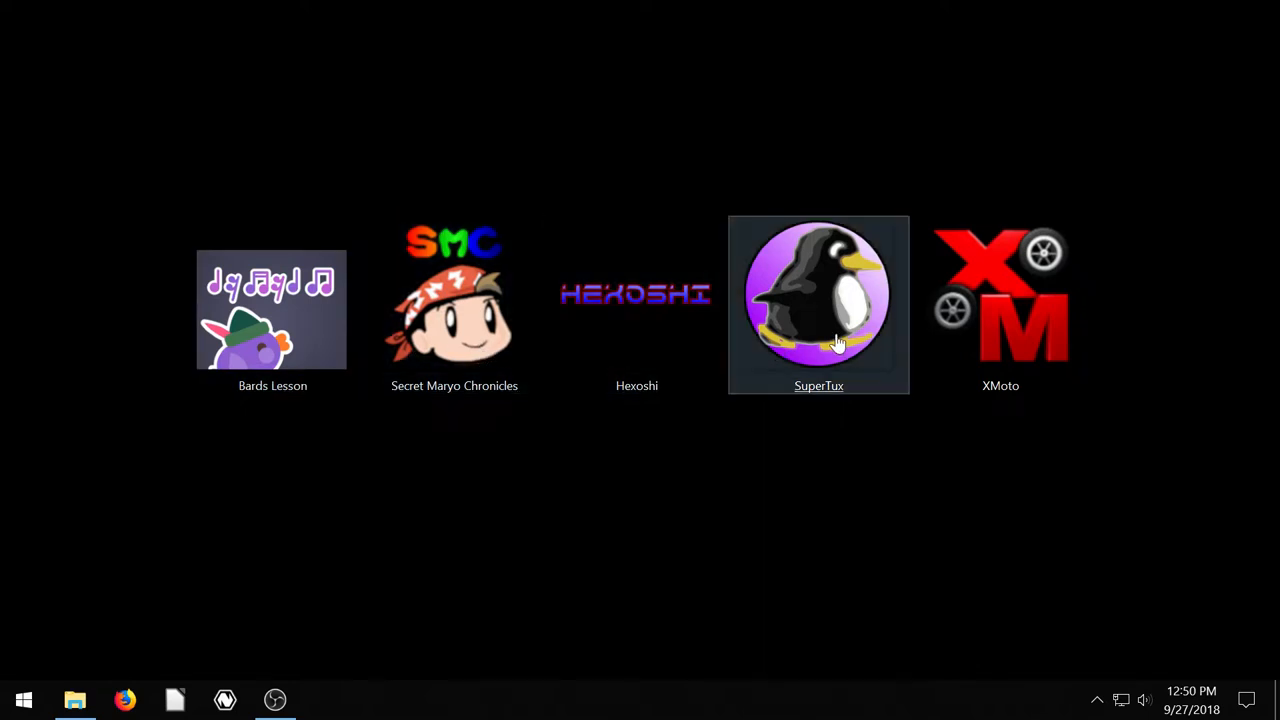
mouse_move(836, 512)
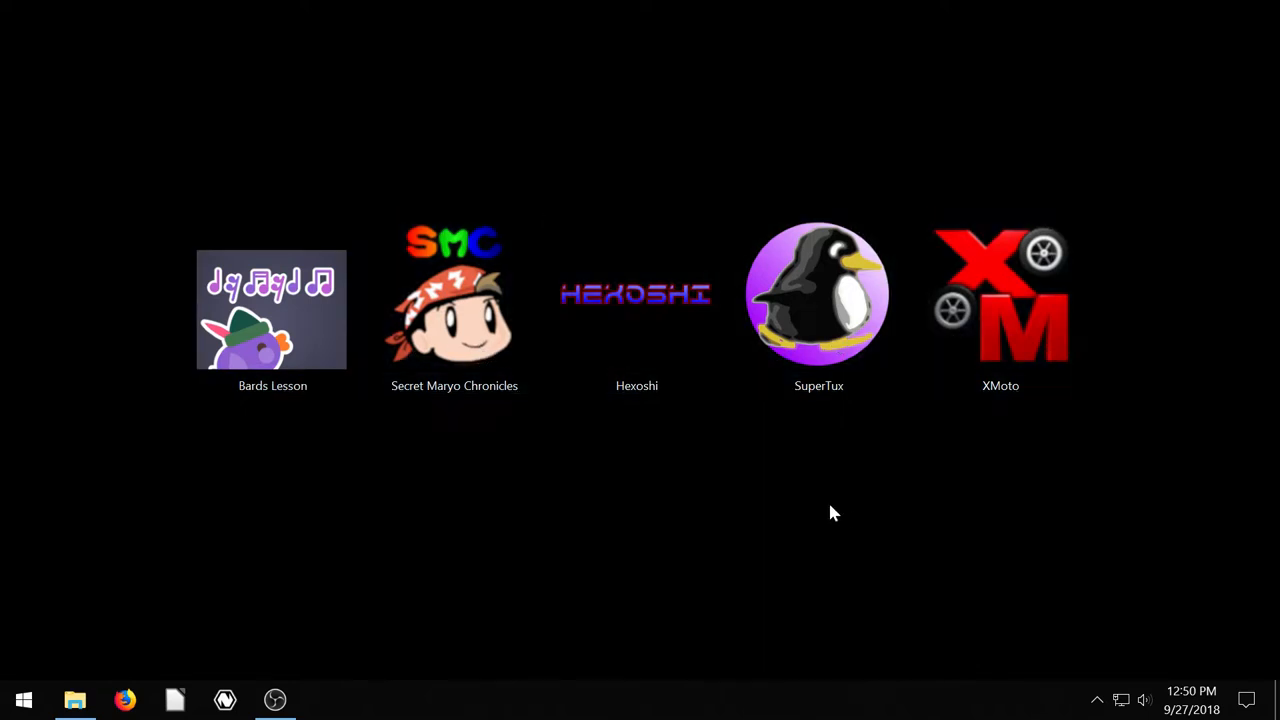
mouse_move(836, 496)
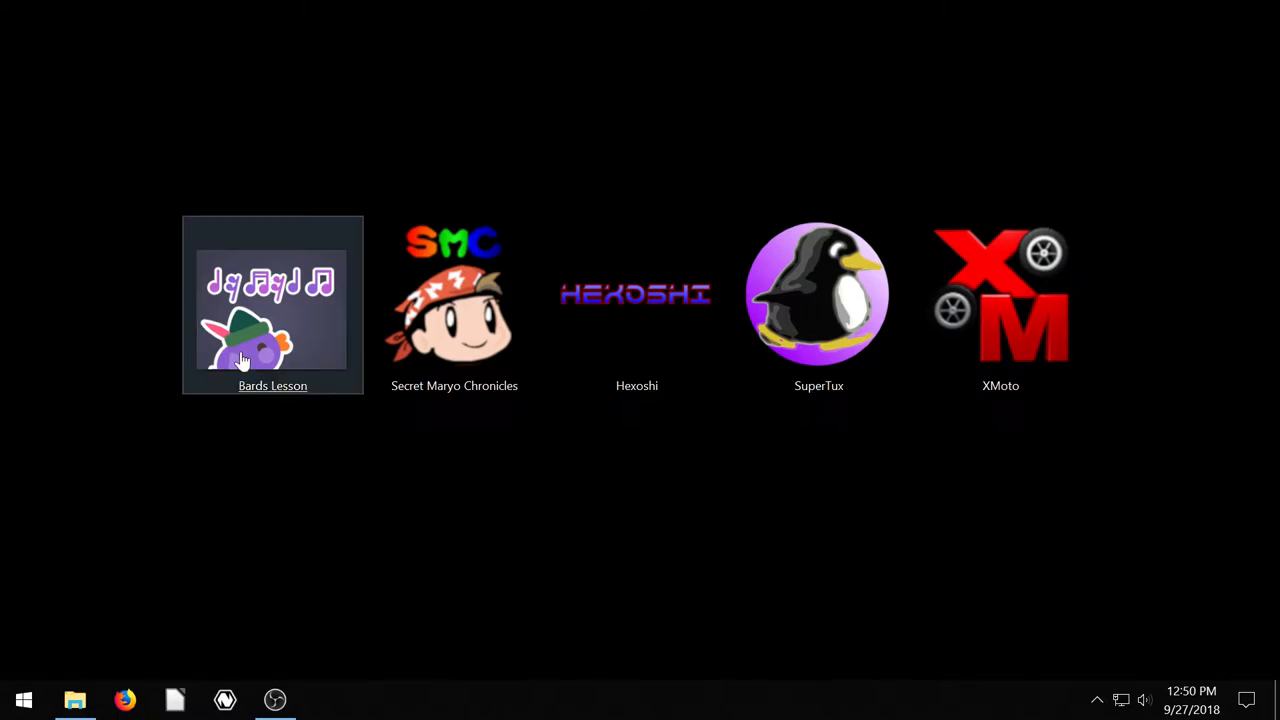
Launch Bard's Lesson and advance through a line of its story.
double_click(272, 316)
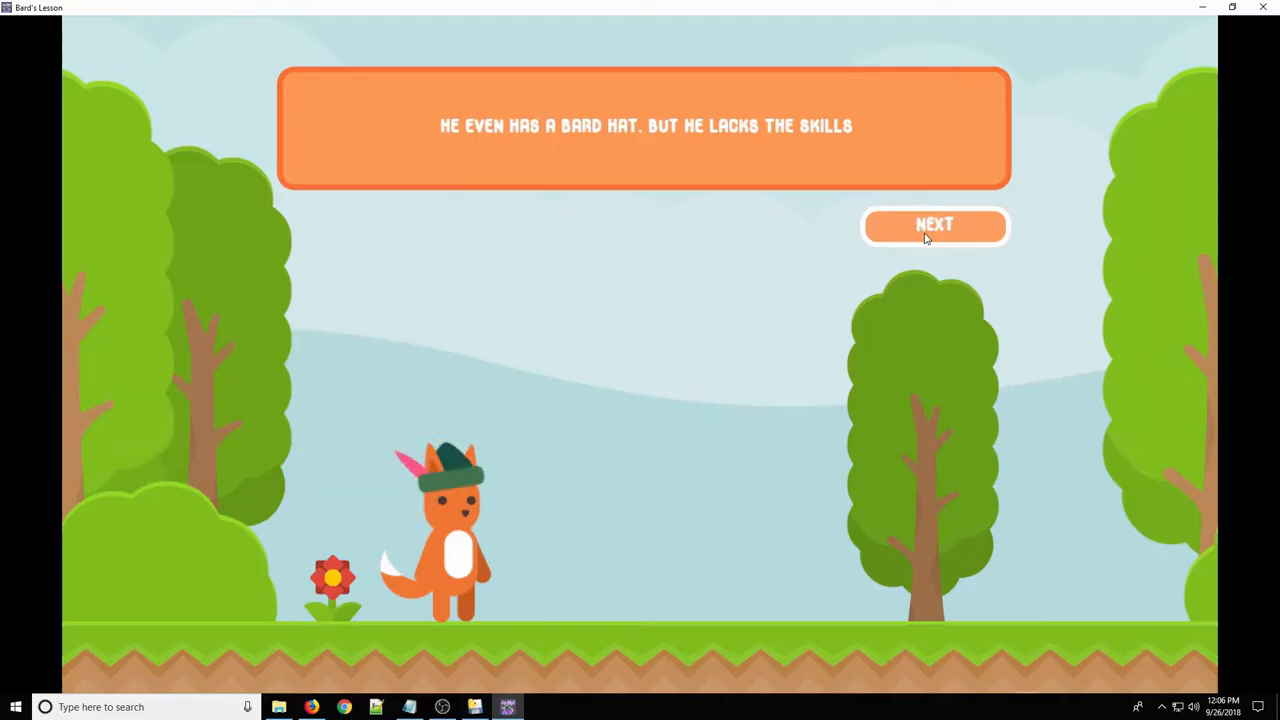
left_click(934, 224)
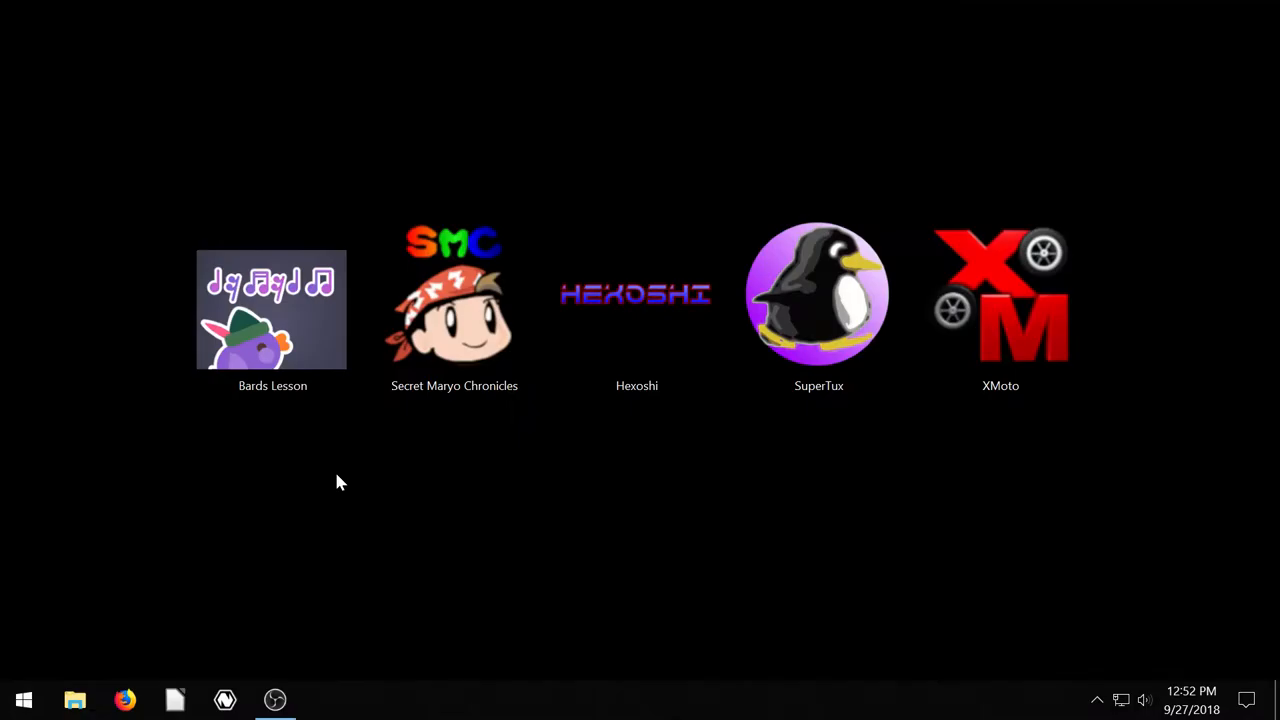
mouse_move(504, 350)
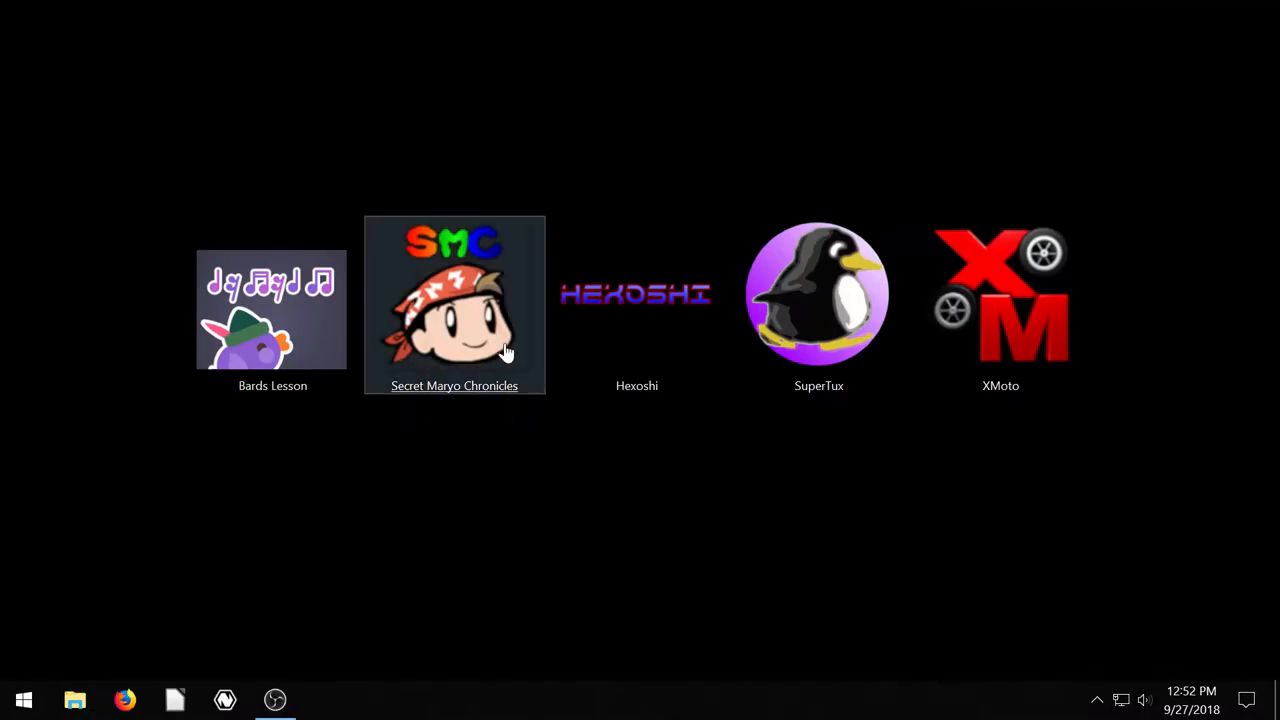
Launch Secret Maryo Chronicles, walk the level and world map, and start a chosen level.
double_click(454, 304)
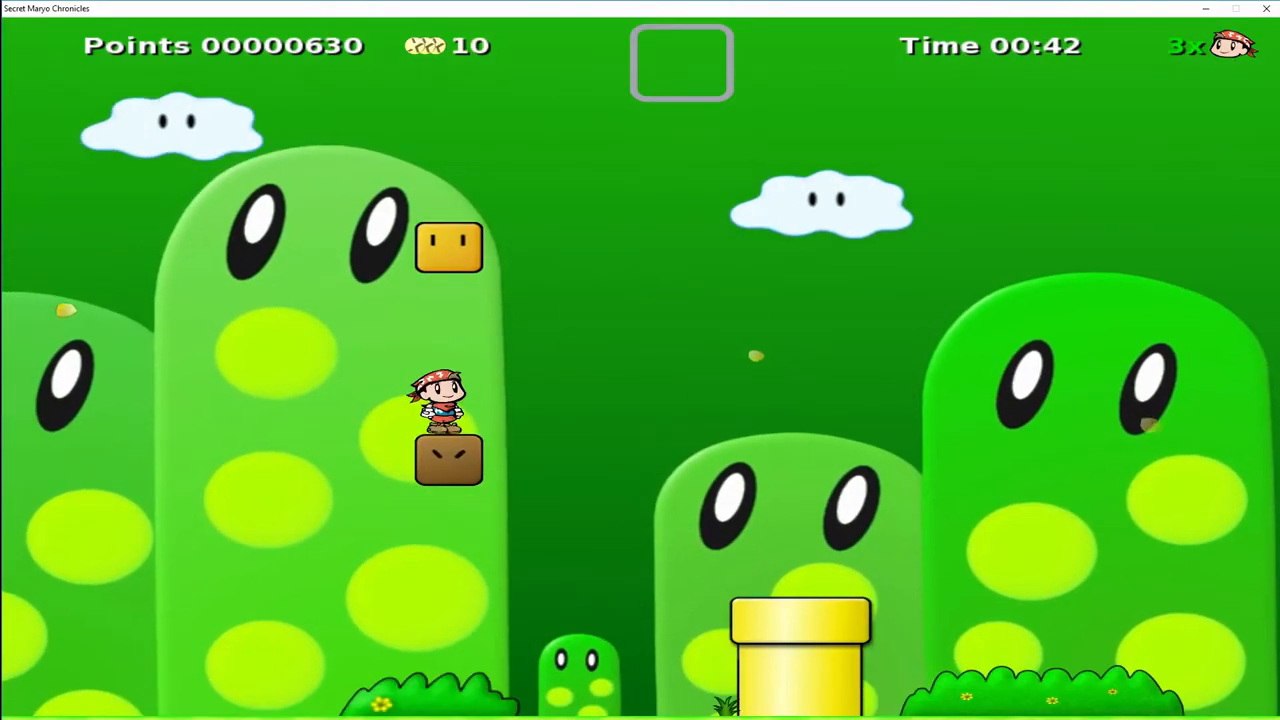
key("Right")
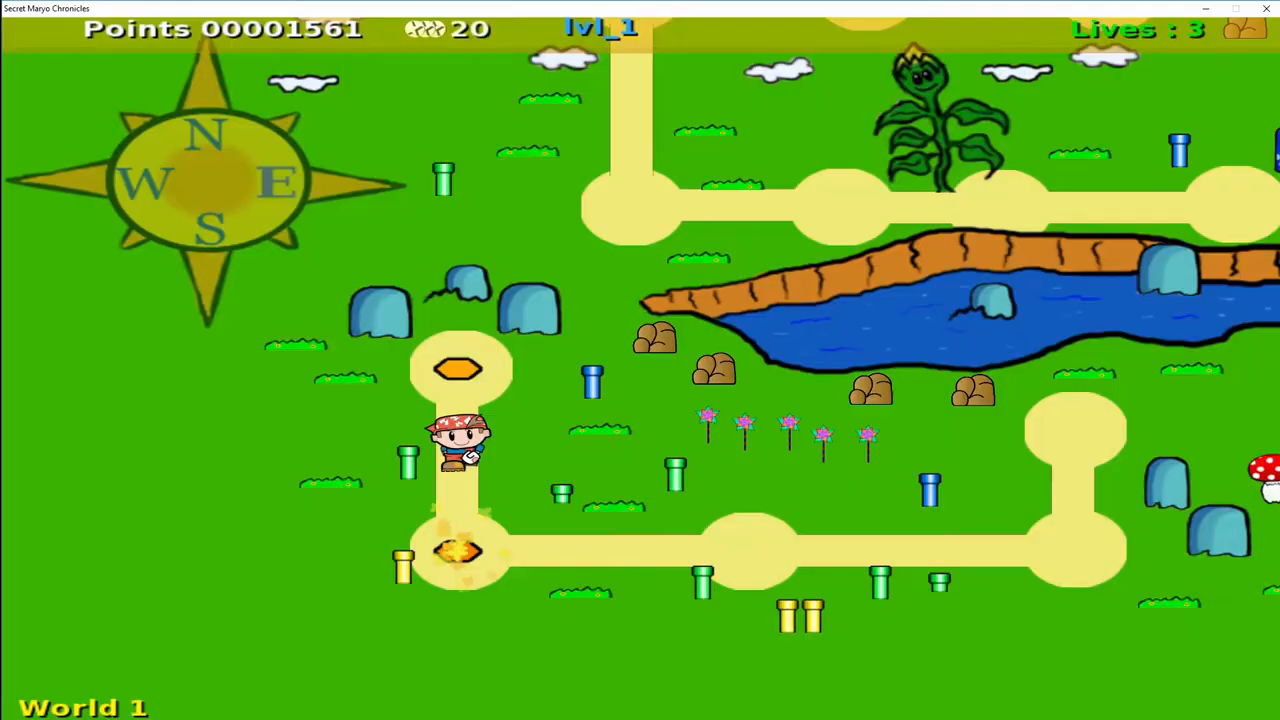
key("Down")
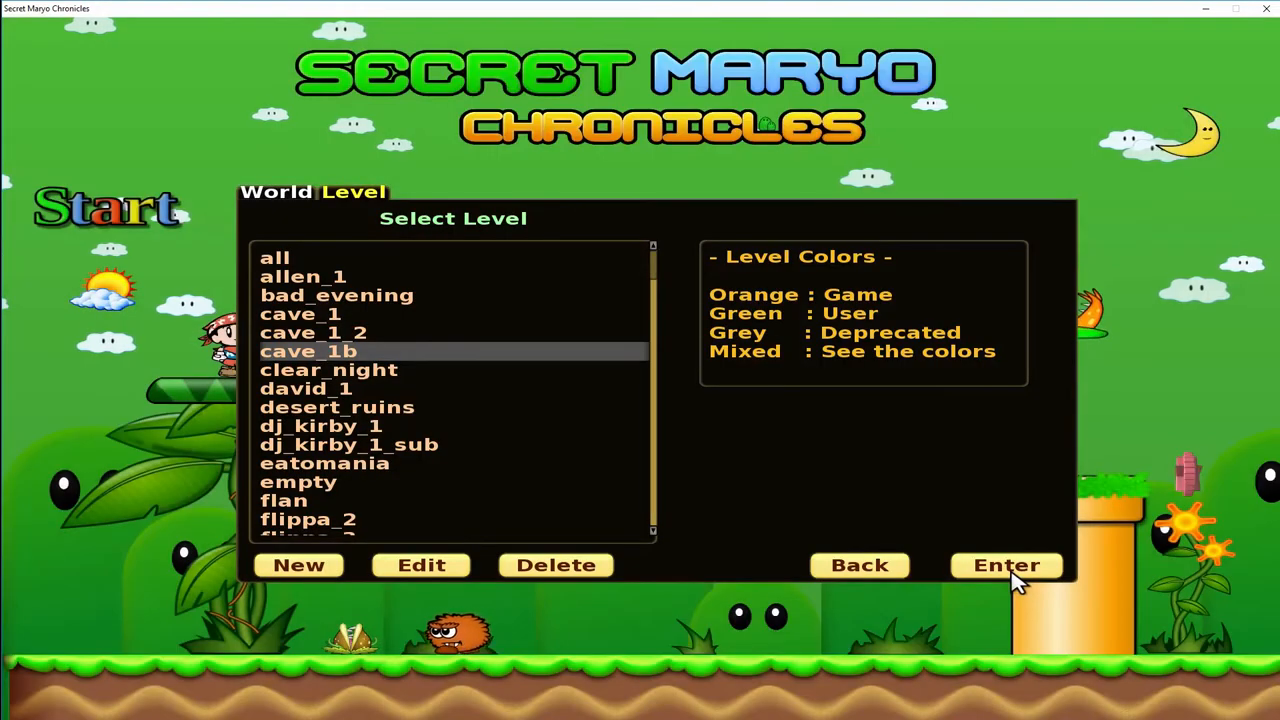
left_click(1006, 564)
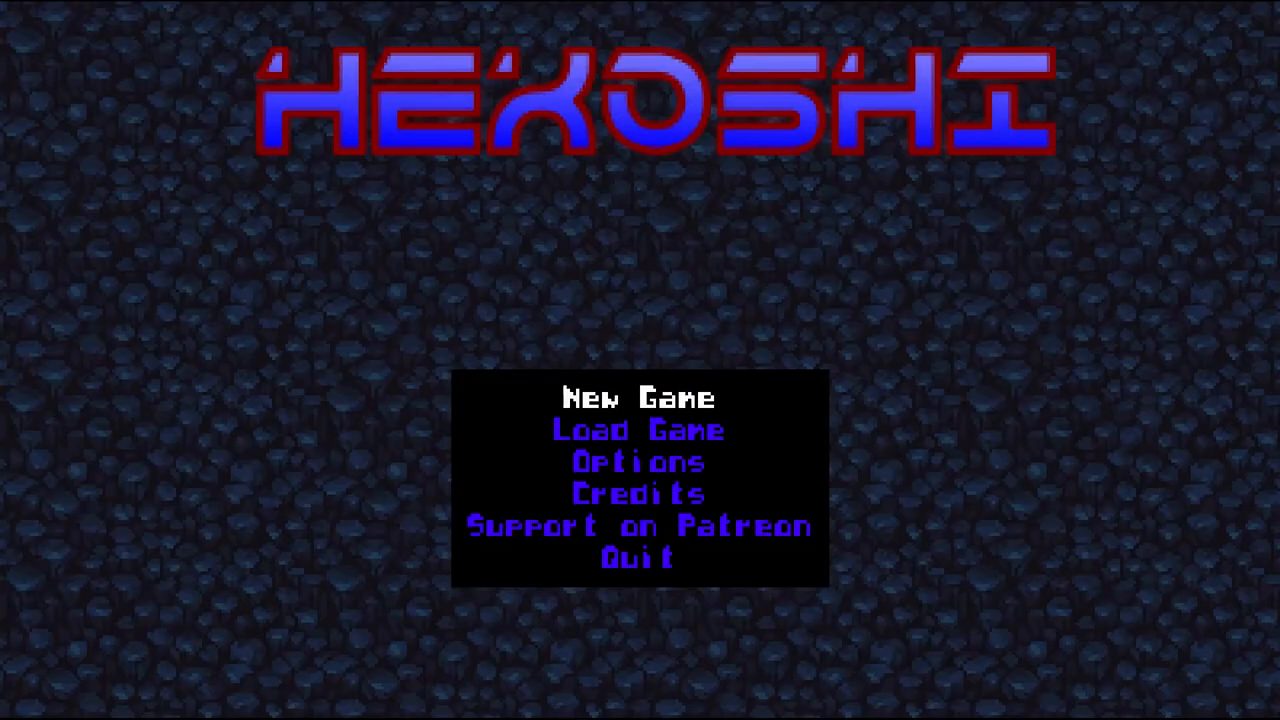
Start a new game from the Hexoshi title menu.
left_click(636, 430)
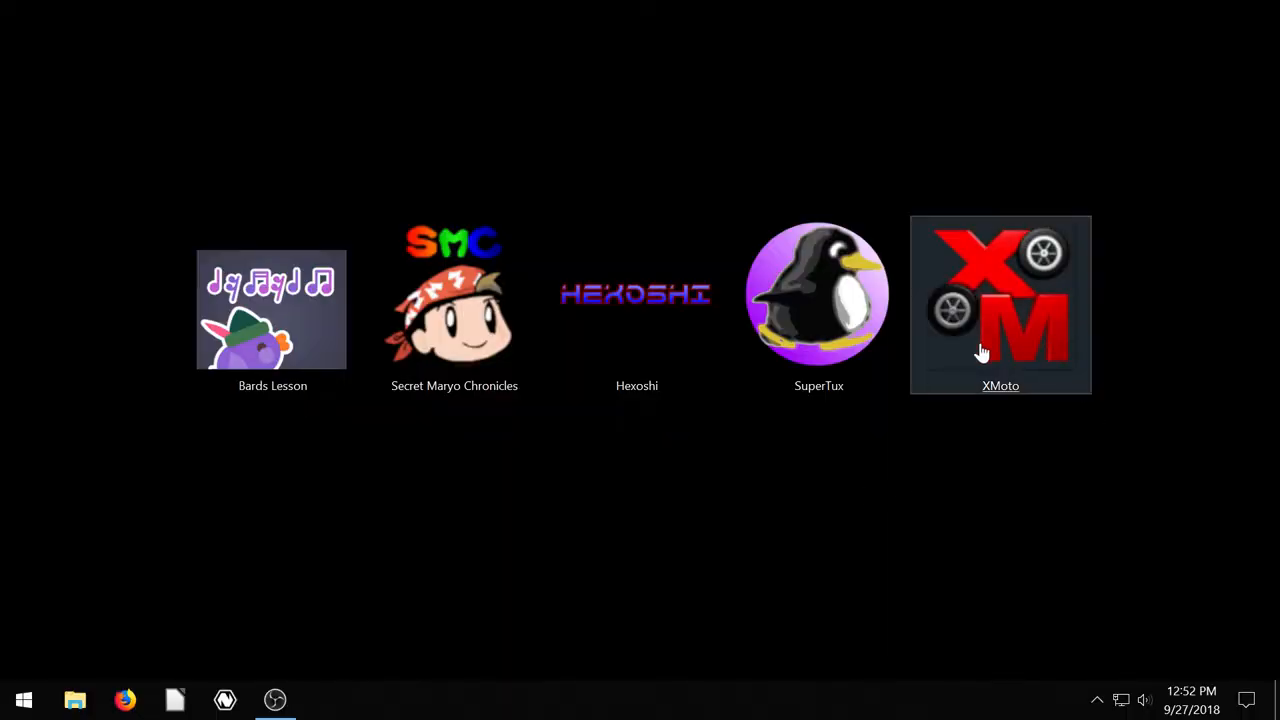
Launch X-Moto and start playing a level from the chosen pack.
double_click(1000, 300)
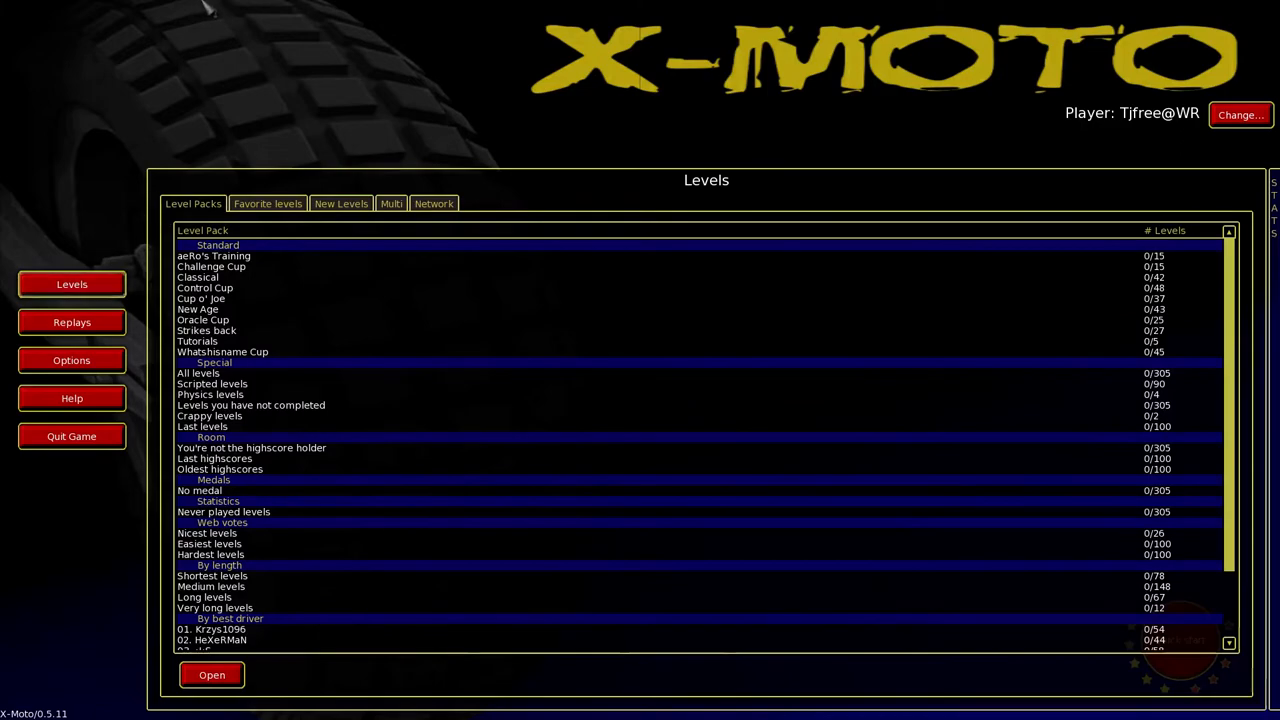
left_click(212, 674)
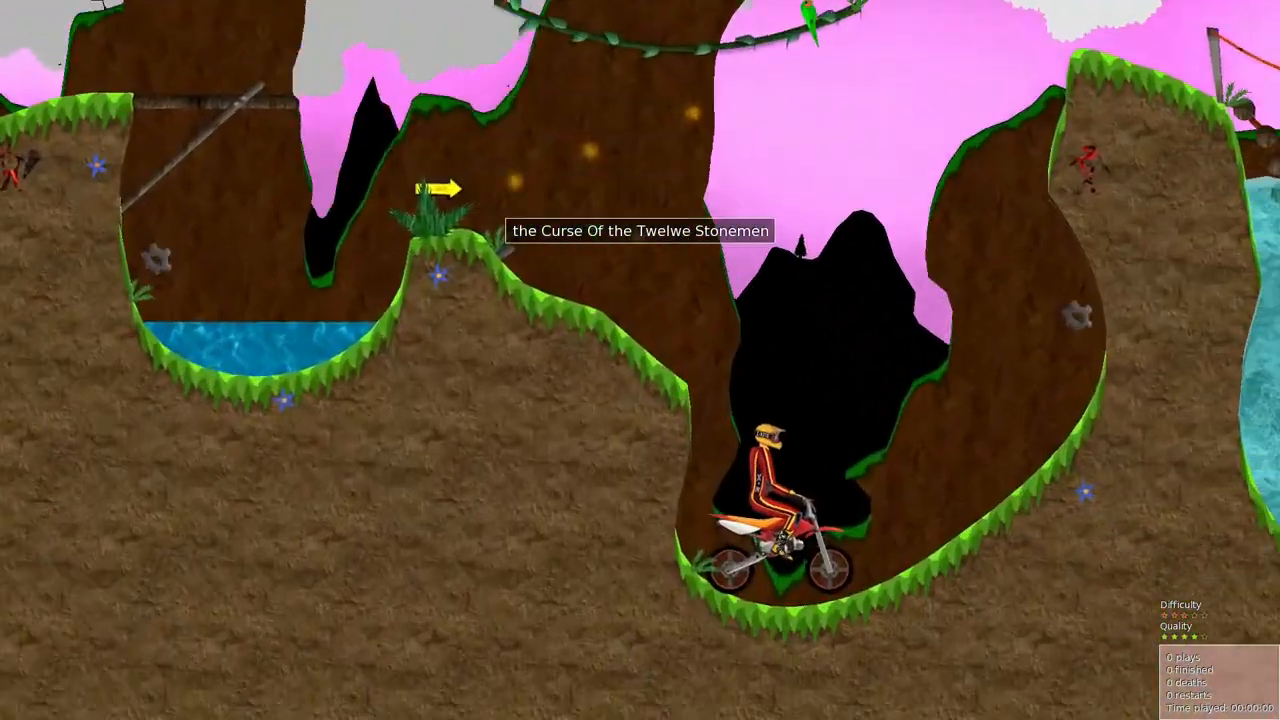